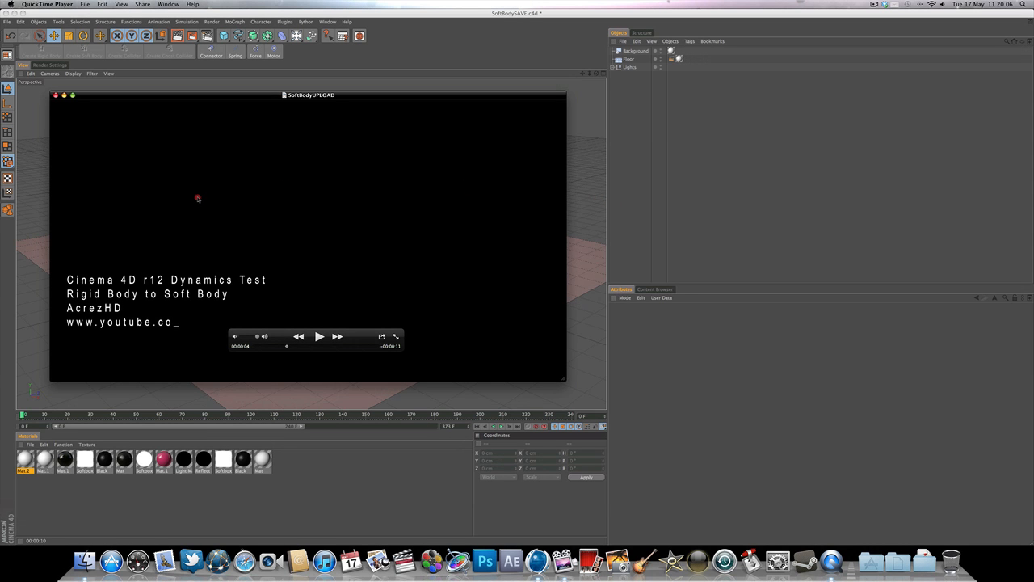
mouse_move(428, 301)
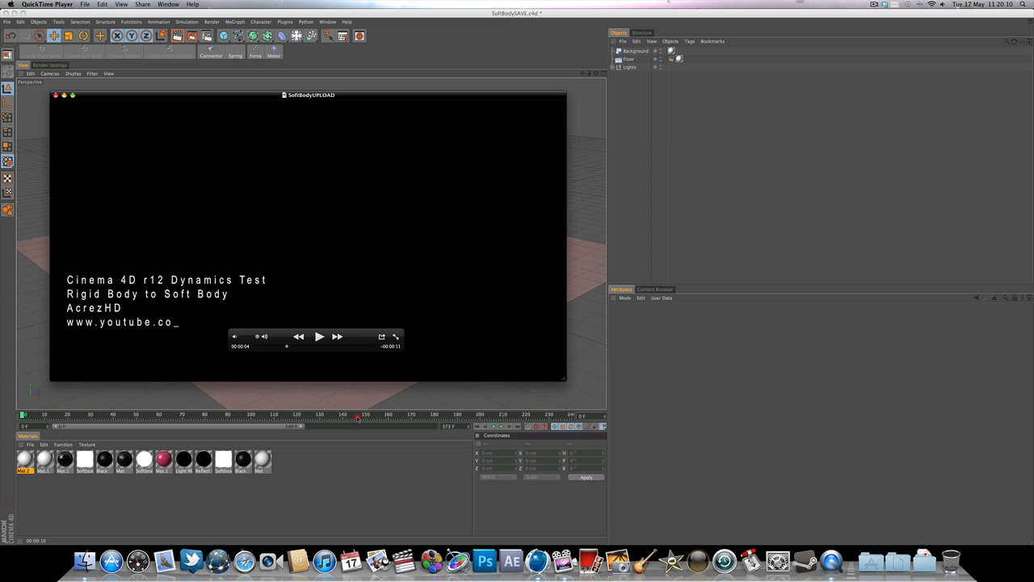
- Play the Cinema 4D r12 Dynamics Test intro clip in QuickTime Player
left_click(320, 336)
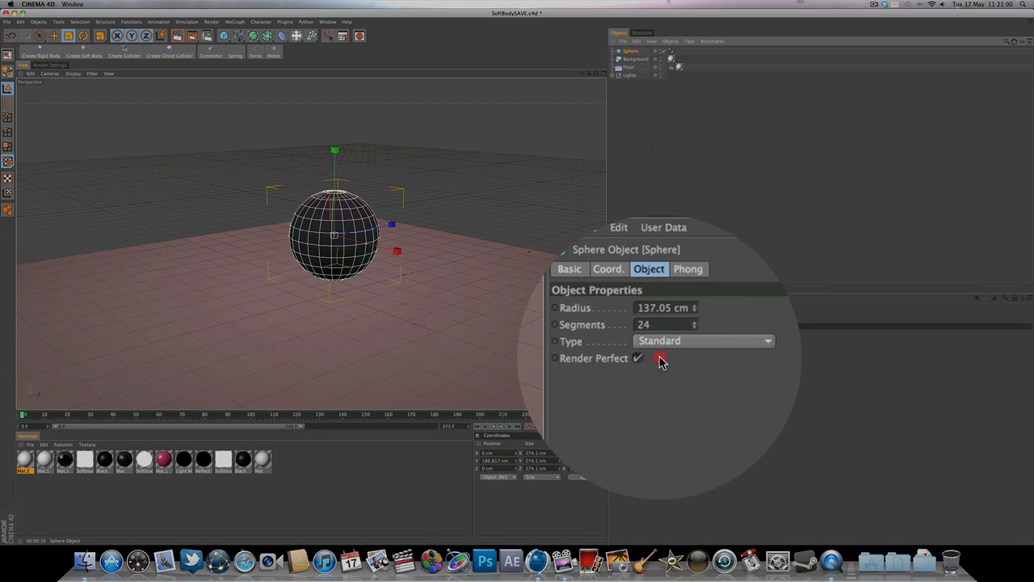
- Set the sphere's Type to Icosahedron, briefly comparing it against Standard before settling on Icosahedron
left_click(695, 345)
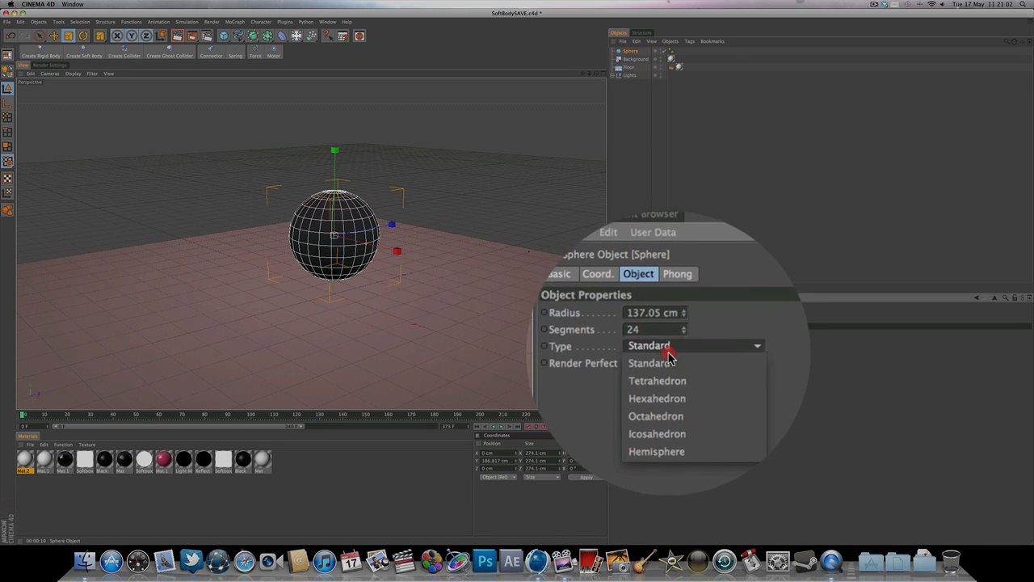
mouse_move(669, 388)
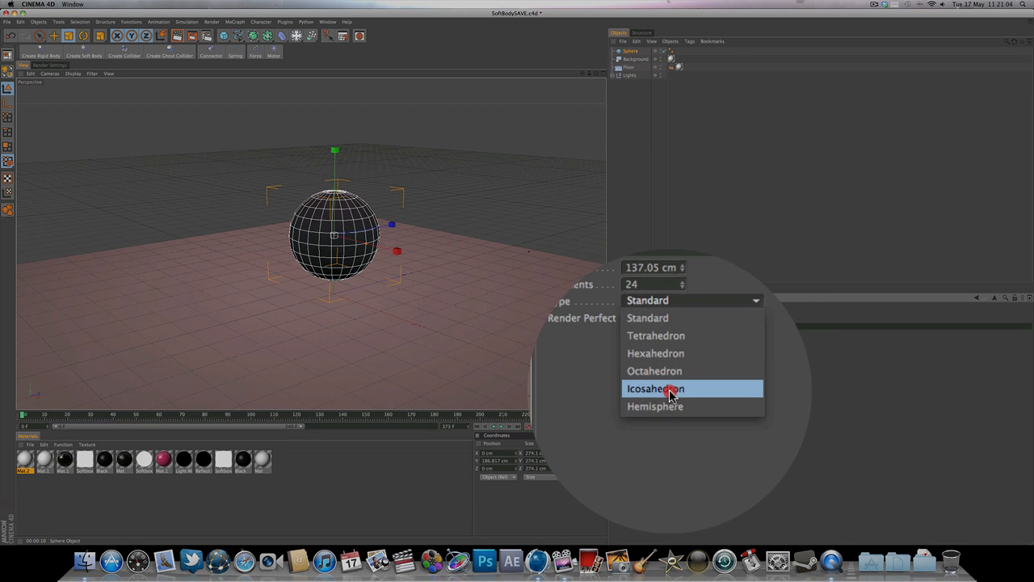
left_click(656, 387)
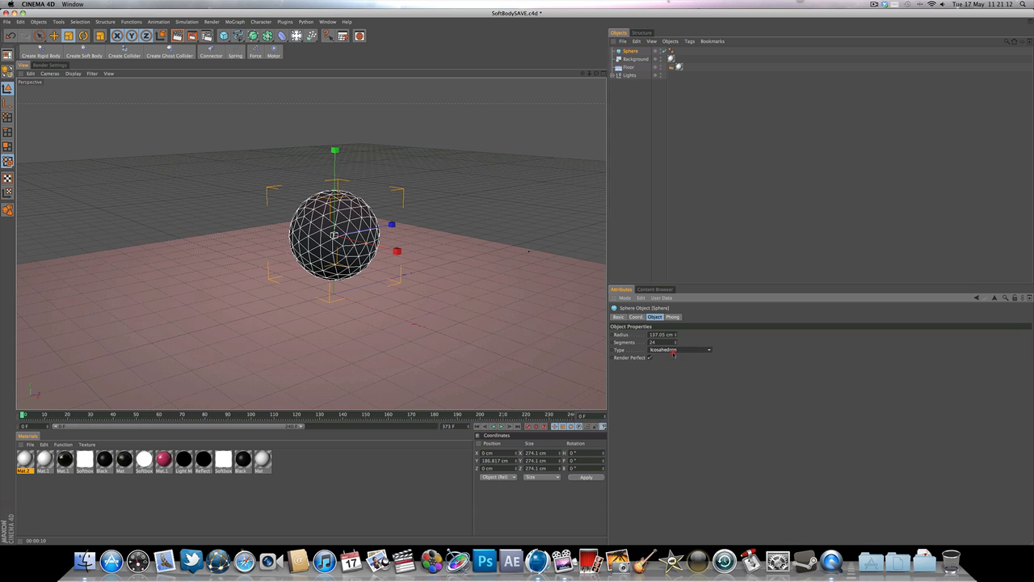
left_click(679, 349)
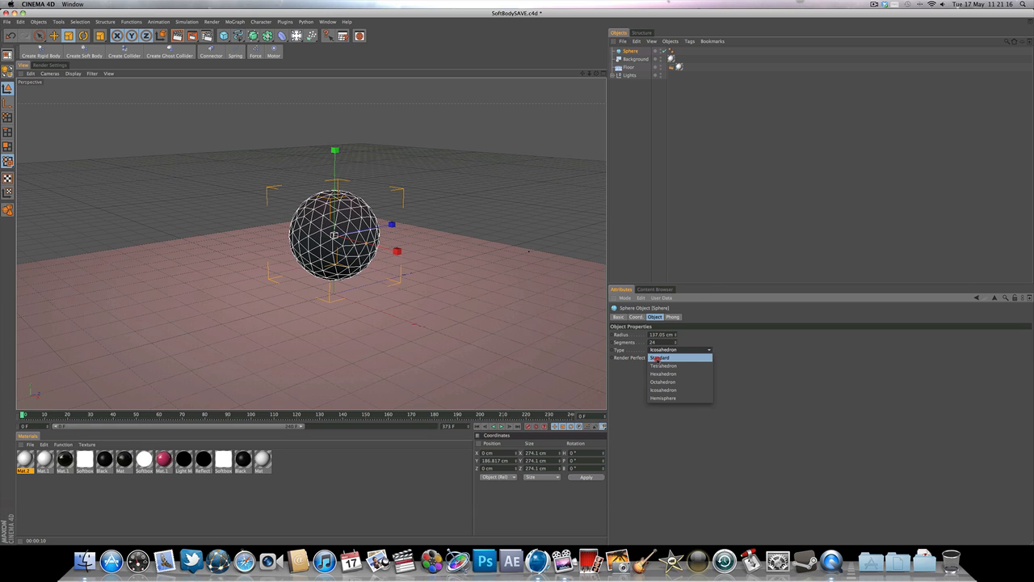
left_click(659, 359)
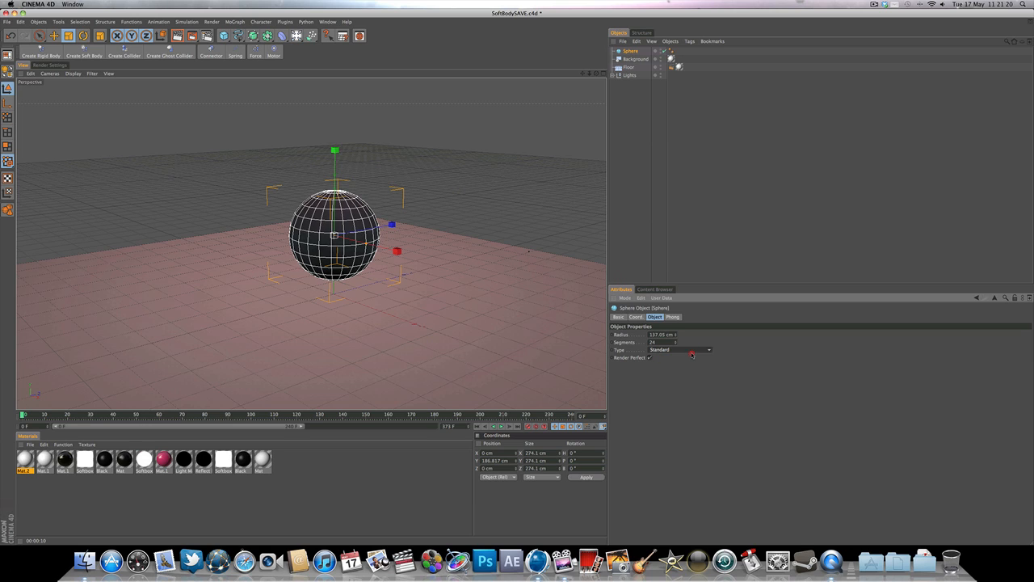
left_click(685, 349)
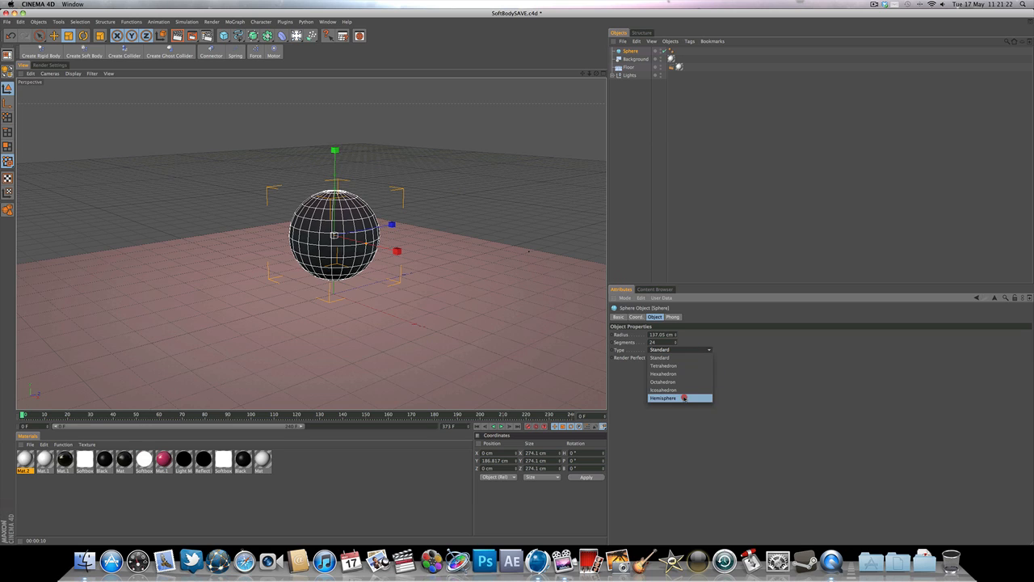
mouse_move(672, 390)
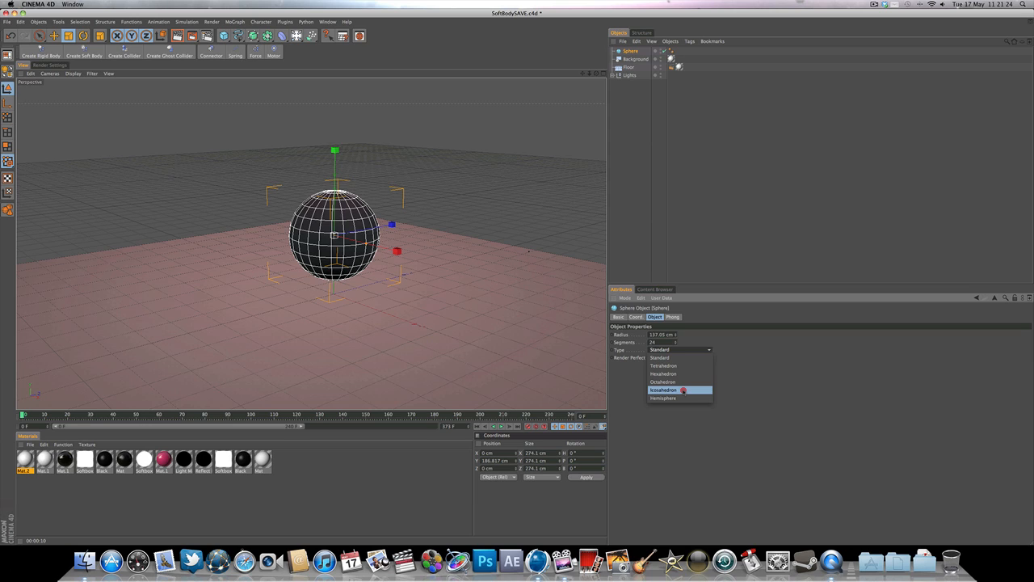
left_click(659, 389)
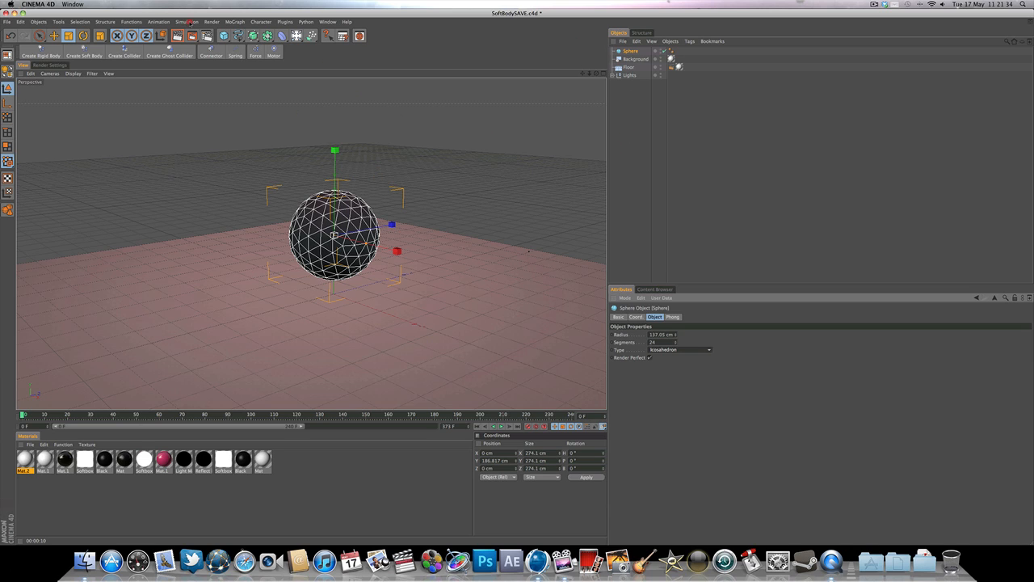
- Add a rigid body Dynamics tag to the sphere, review its Collision settings, then select the Floor
left_click(186, 21)
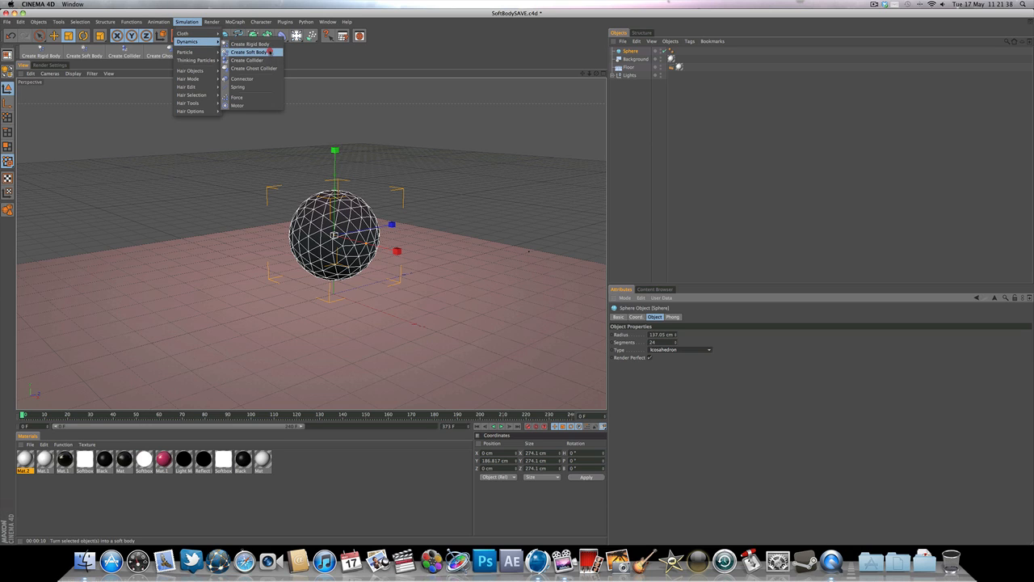
mouse_move(251, 44)
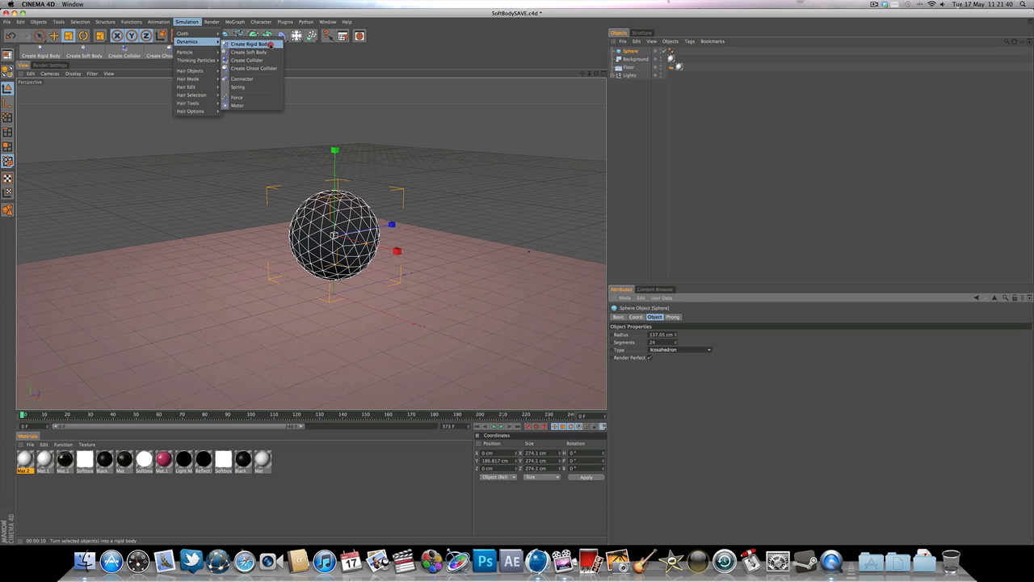
left_click(246, 49)
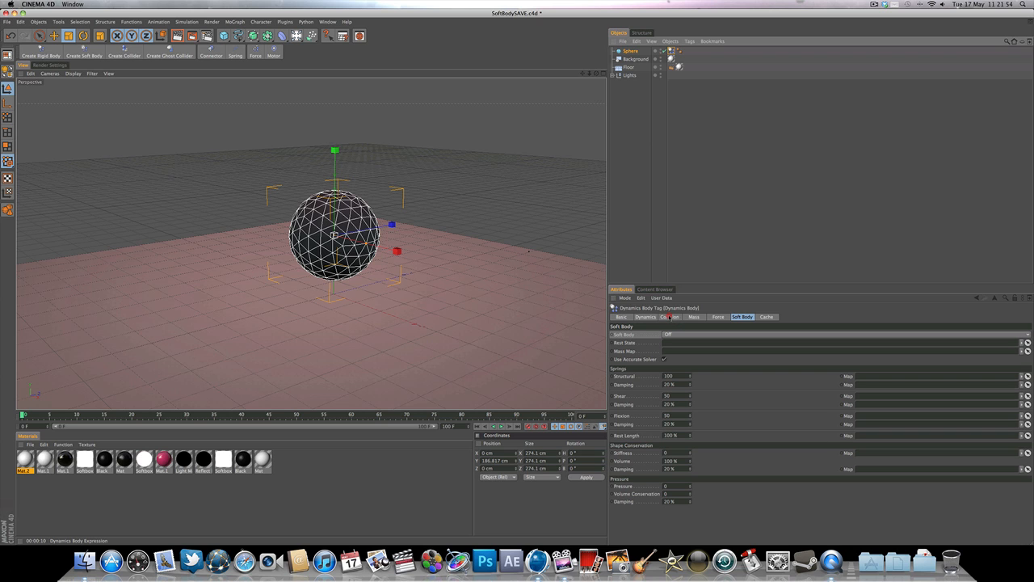
left_click(669, 317)
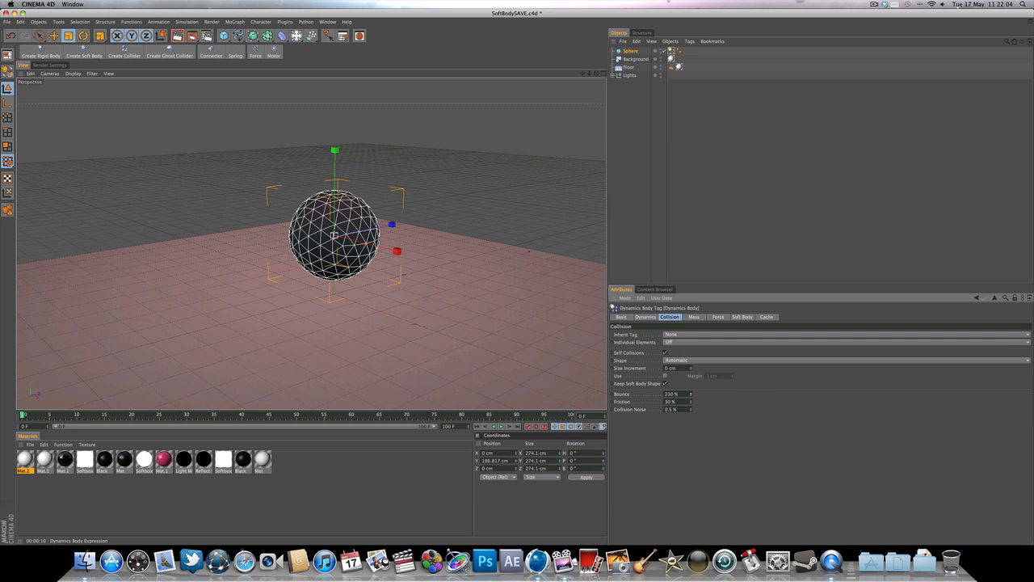
left_click(501, 427)
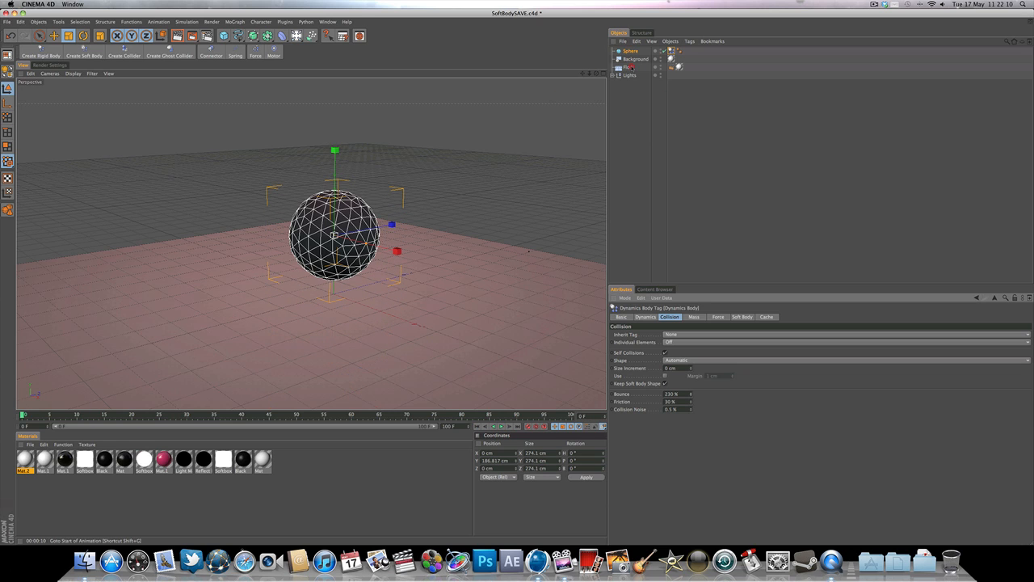
left_click(632, 68)
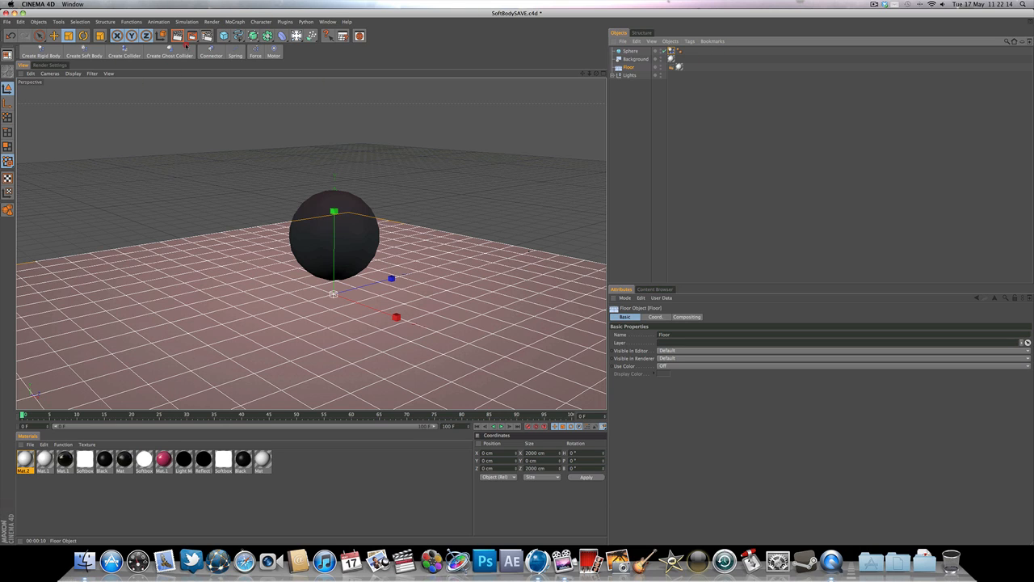
- Add a collider Dynamics tag to the Floor, then reselect the sphere
left_click(186, 21)
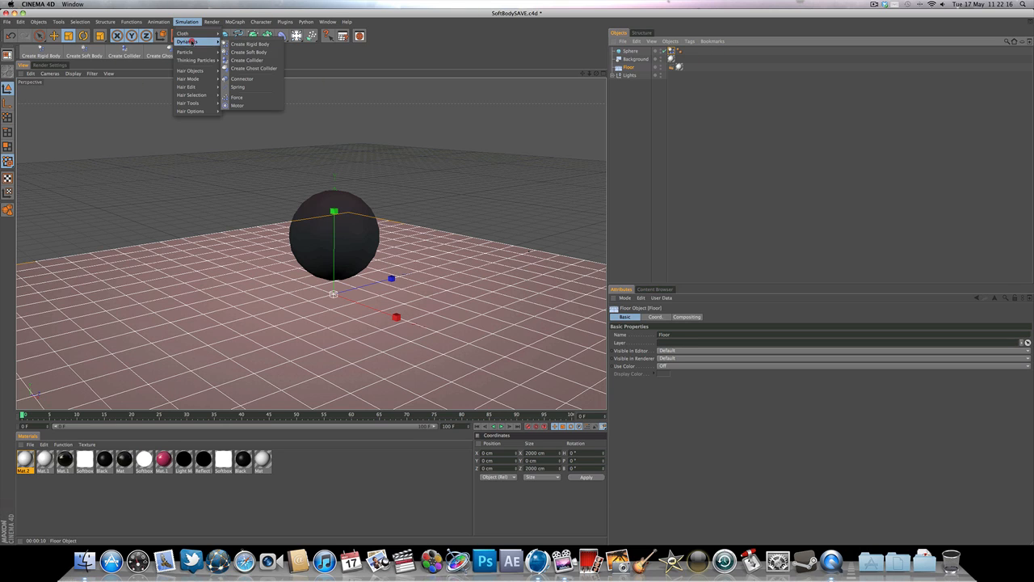
mouse_move(245, 60)
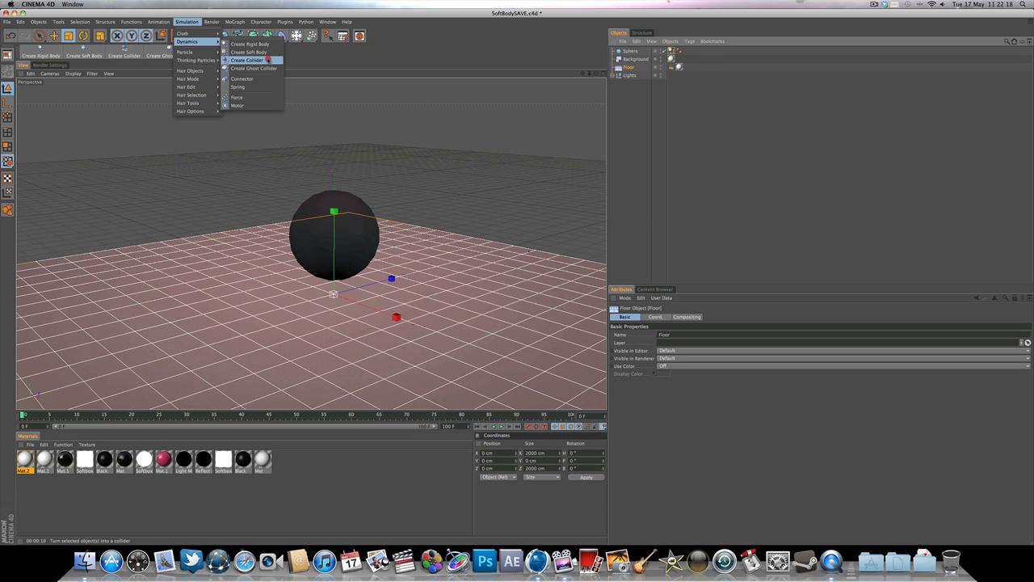
left_click(244, 58)
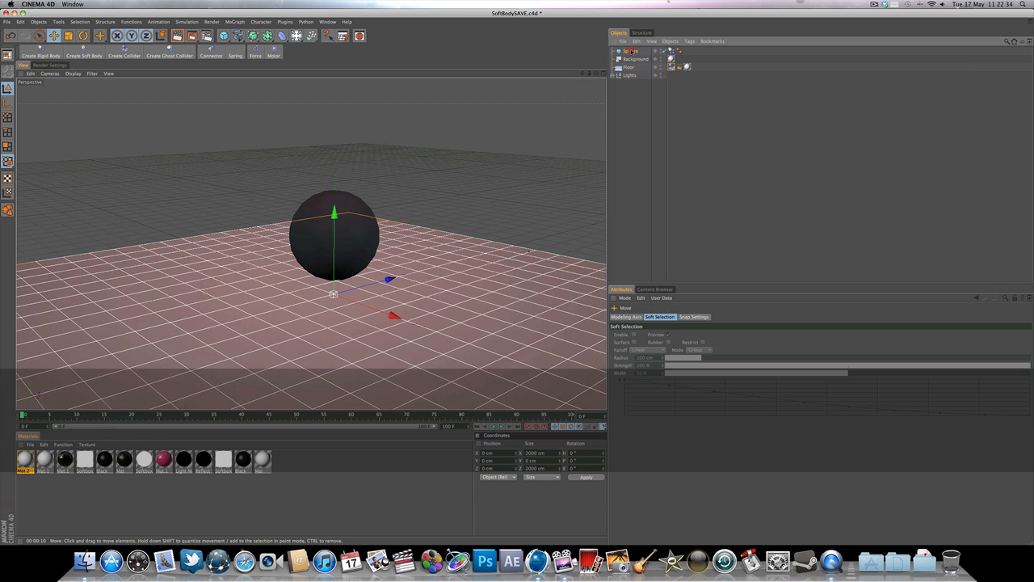
left_click(627, 50)
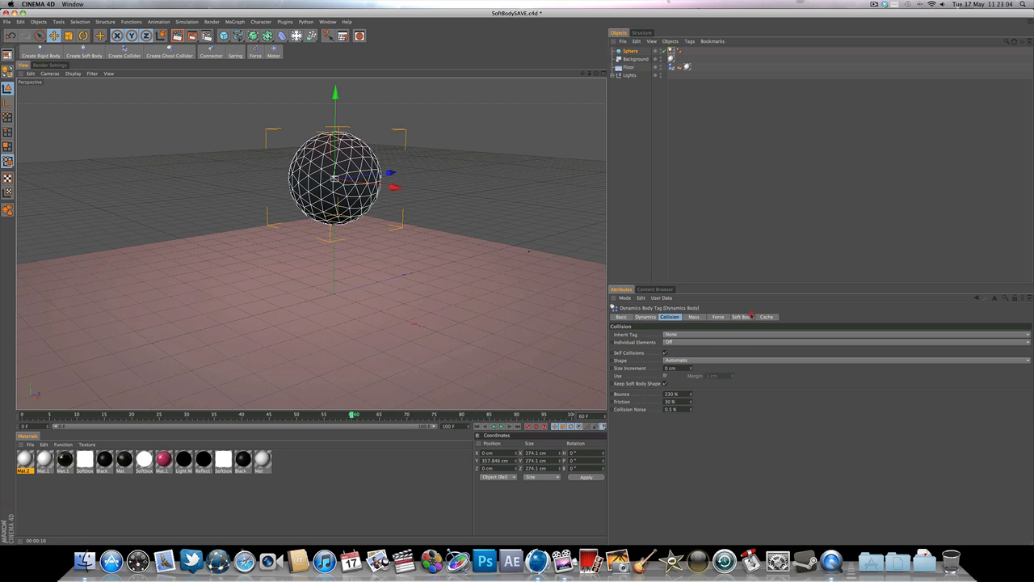
- Set the sphere's tag Soft Body to Made of Polygons/Lines
left_click(741, 316)
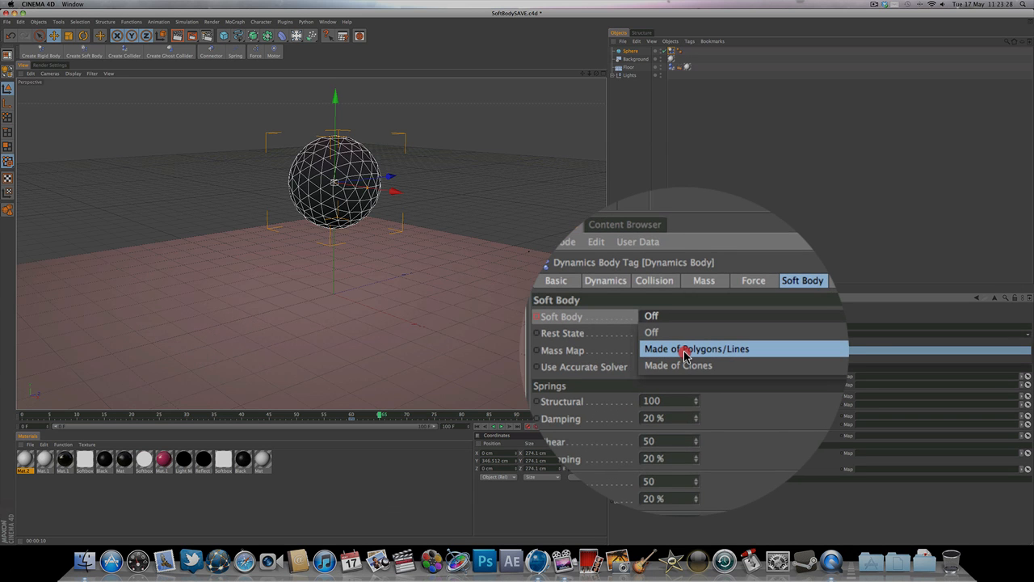
left_click(685, 346)
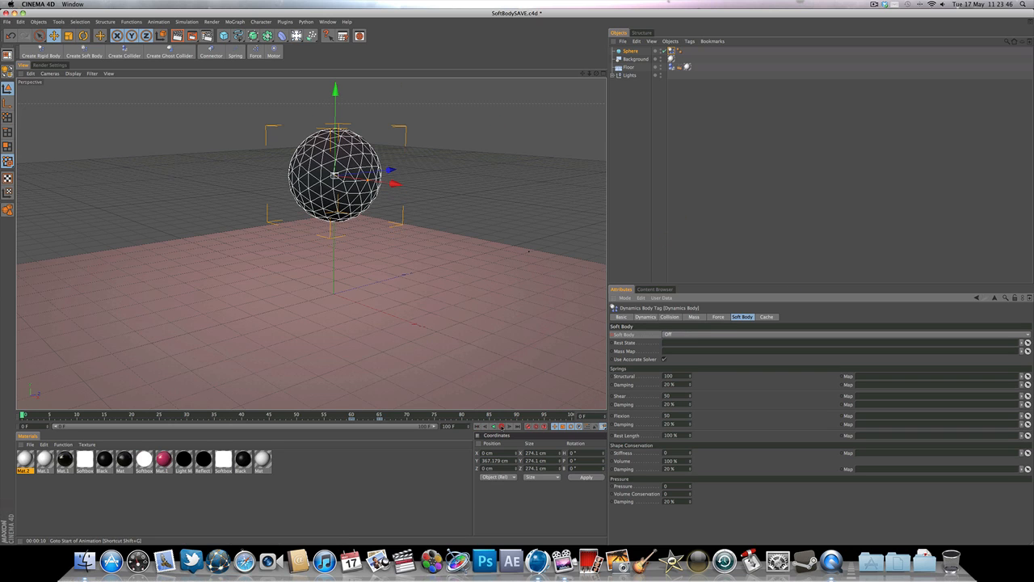
- Rewind and play the dynamics simulation to watch the soft sphere fall to the floor
left_click(316, 430)
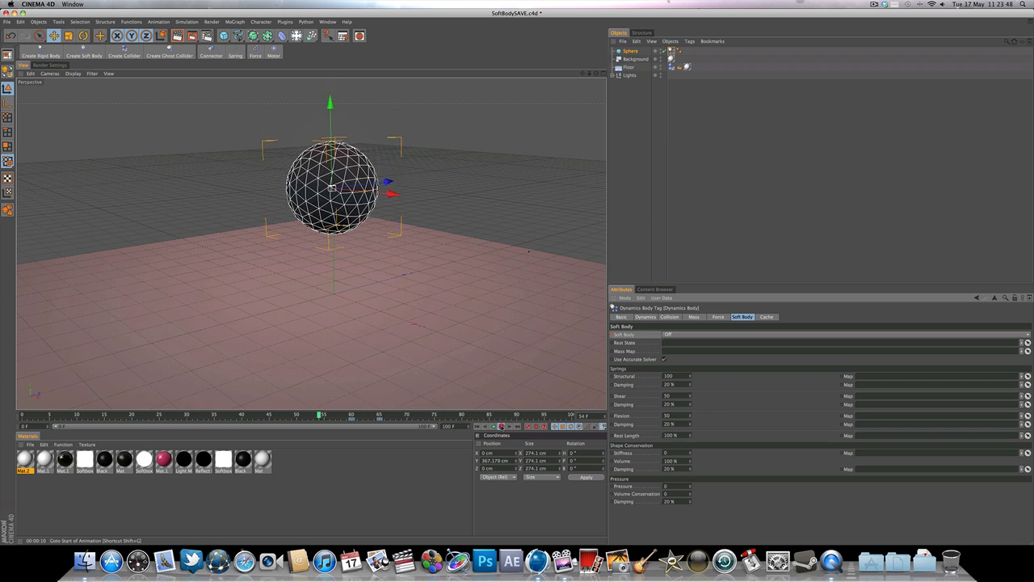
left_click(496, 427)
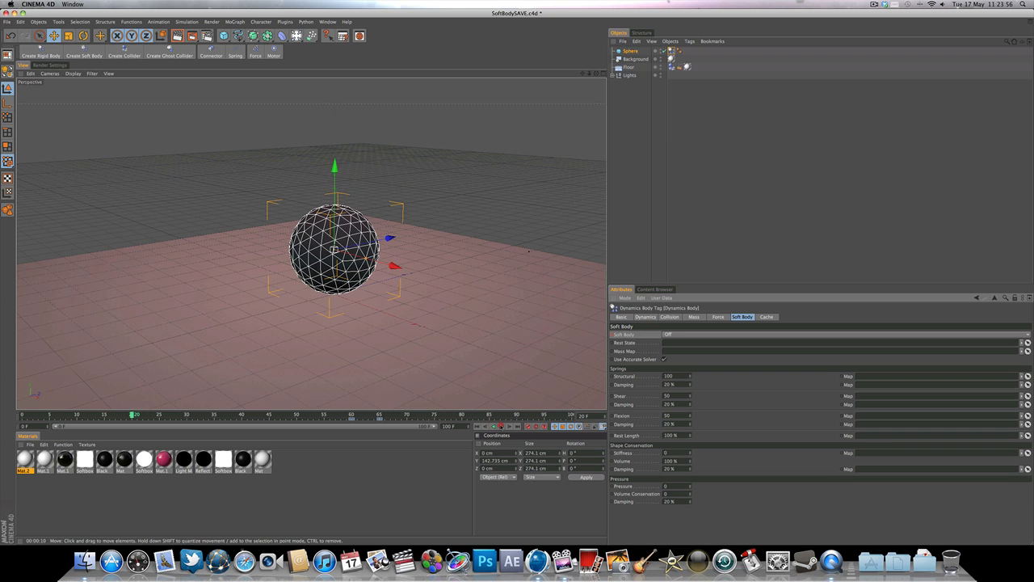
left_click(840, 334)
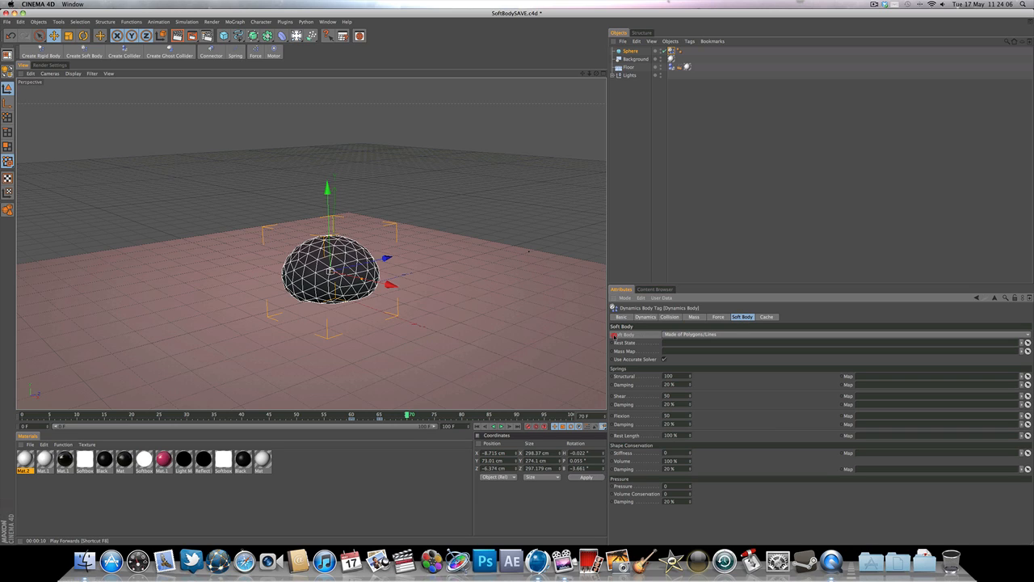
mouse_move(717, 289)
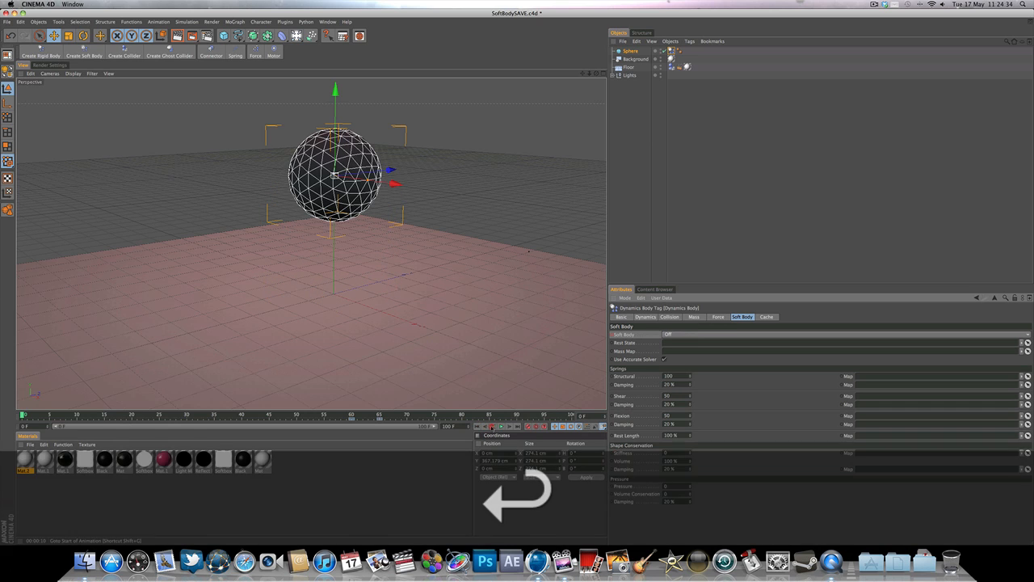
- Lower the soft body's Structural spring value and replay the simulation until the sphere lands
left_click(501, 427)
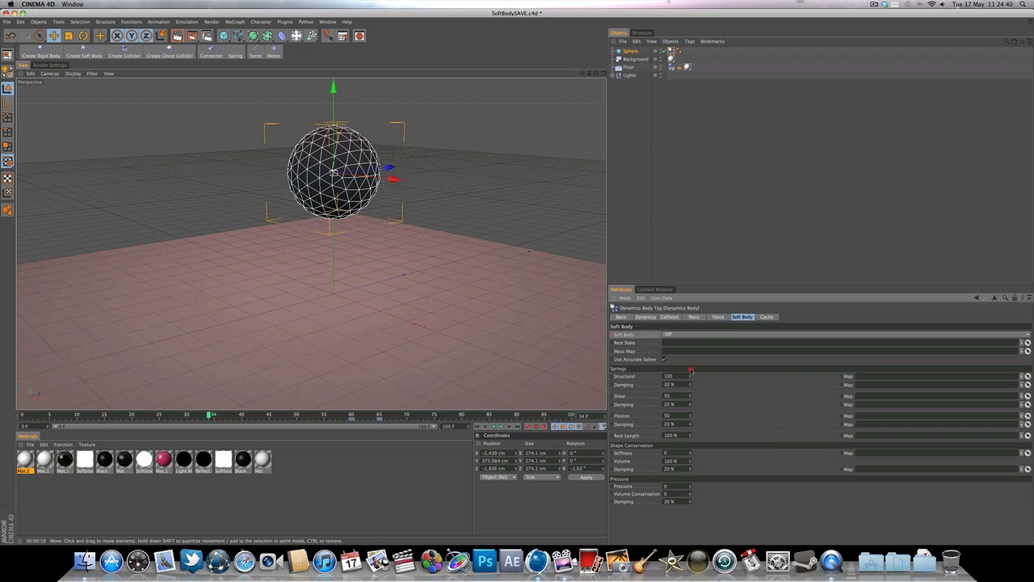
left_click_drag(692, 375, 662, 374)
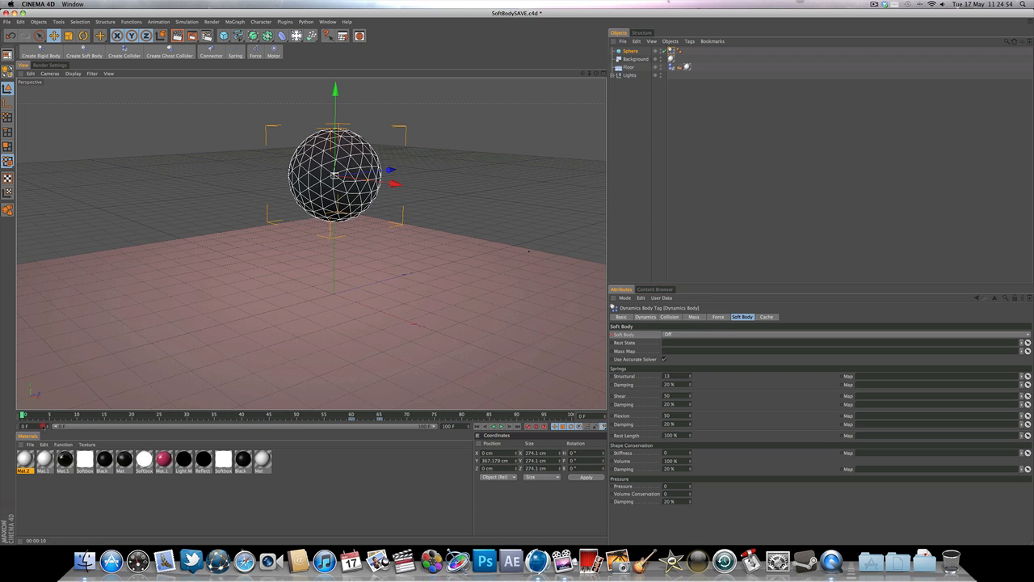
left_click(507, 428)
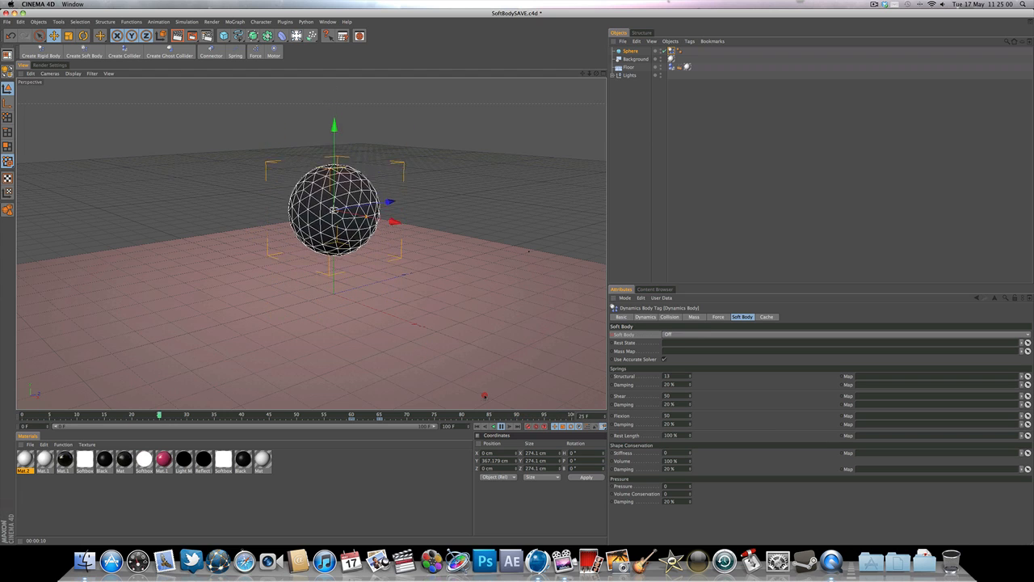
left_click(495, 426)
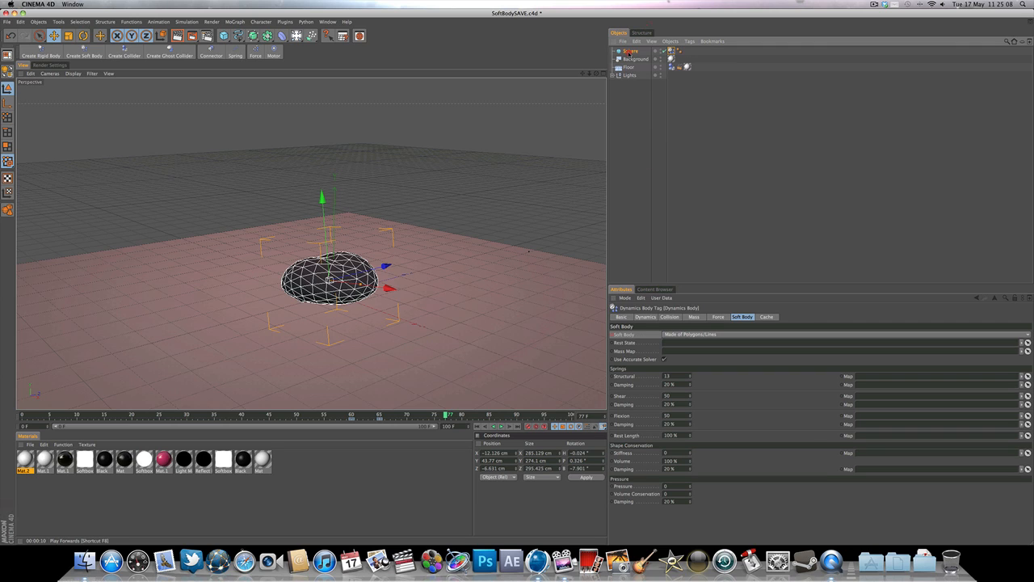
- Render the view twice to preview the squashed sphere as a flattened blob, clearing each test render
left_click(630, 50)
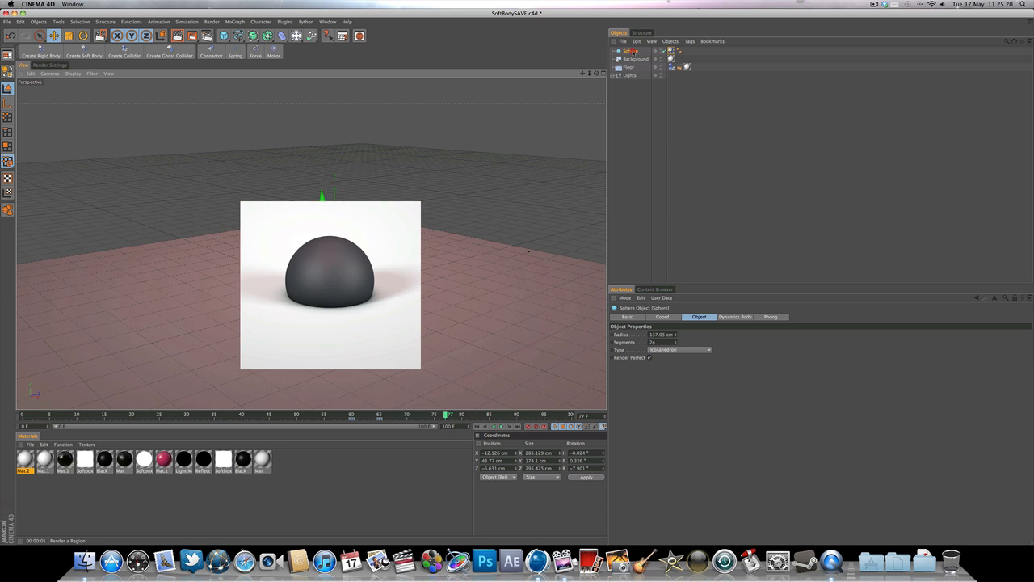
left_click(628, 50)
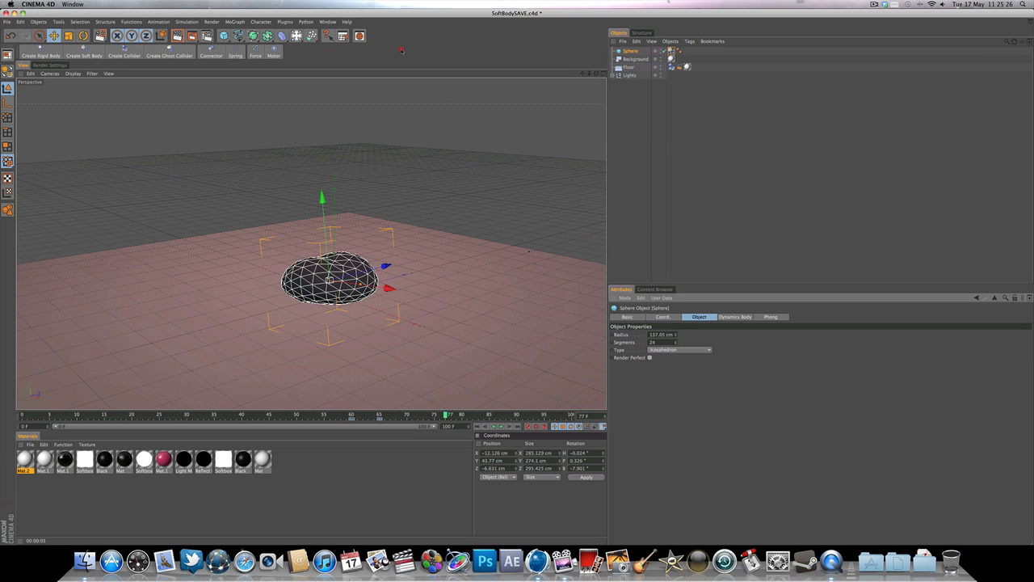
left_click(177, 36)
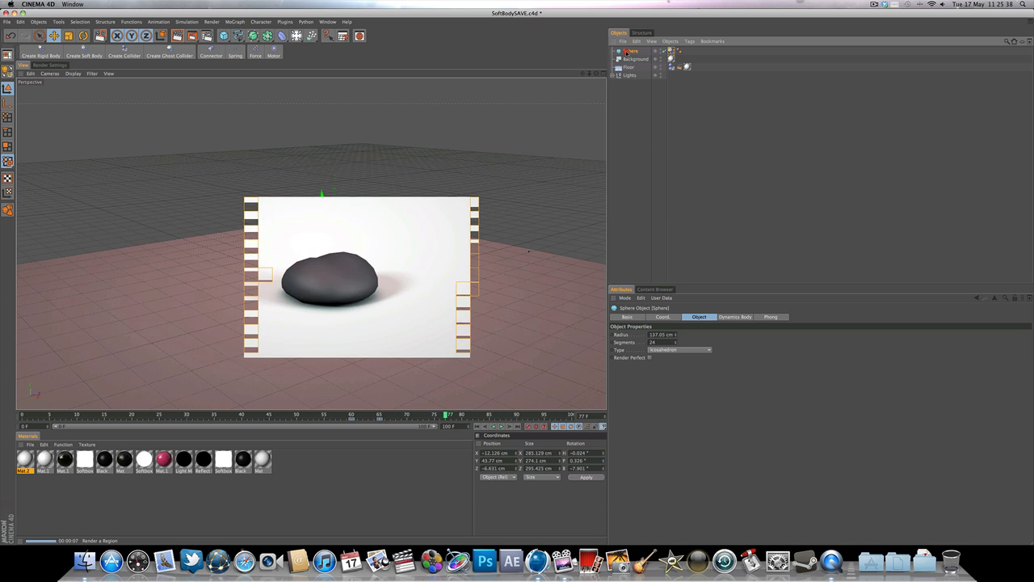
left_click(627, 50)
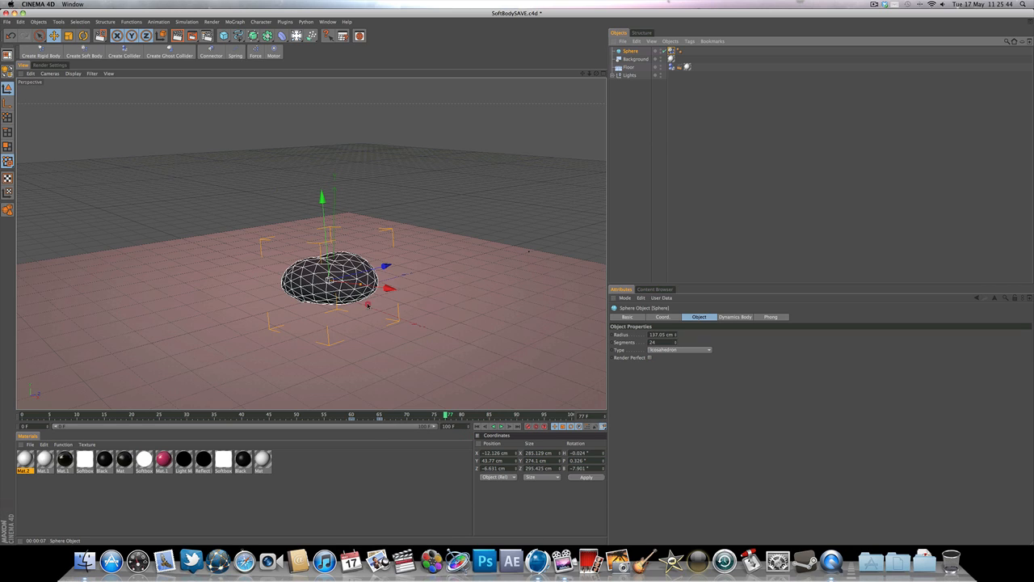
mouse_move(276, 197)
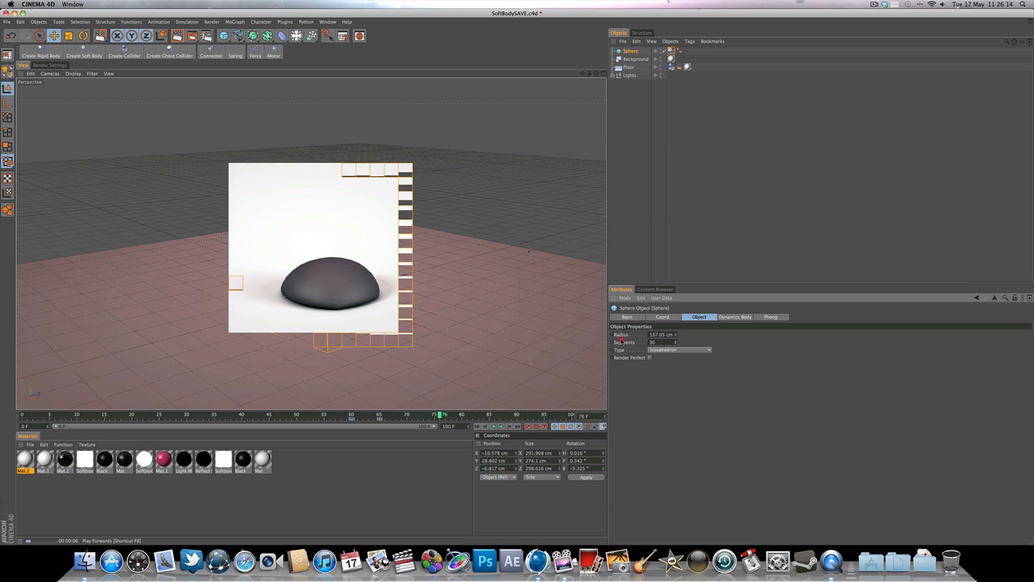
- Inspect the Floor, Background and Sphere attributes, then return the simulation to frame zero
left_click(624, 68)
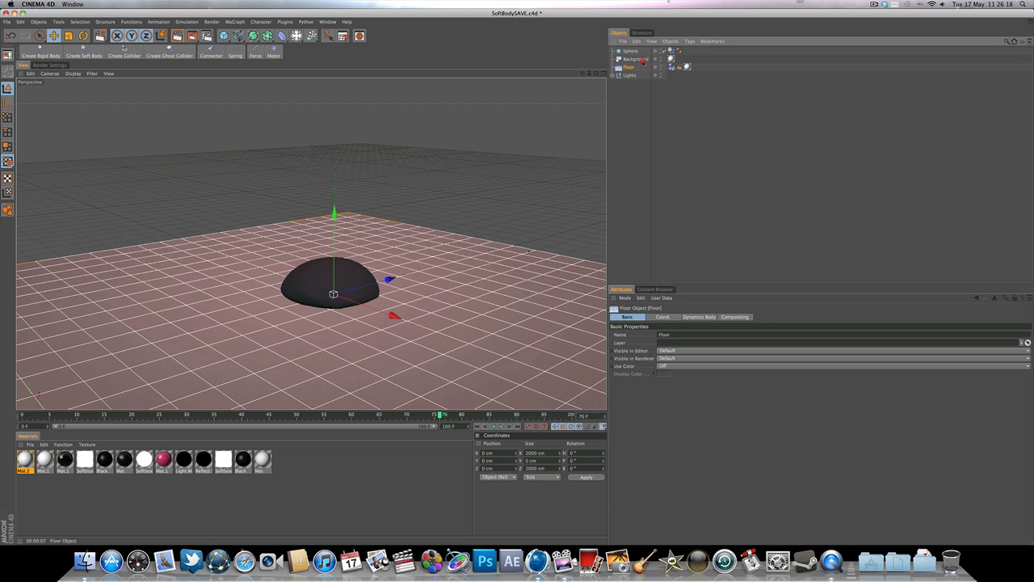
left_click(636, 59)
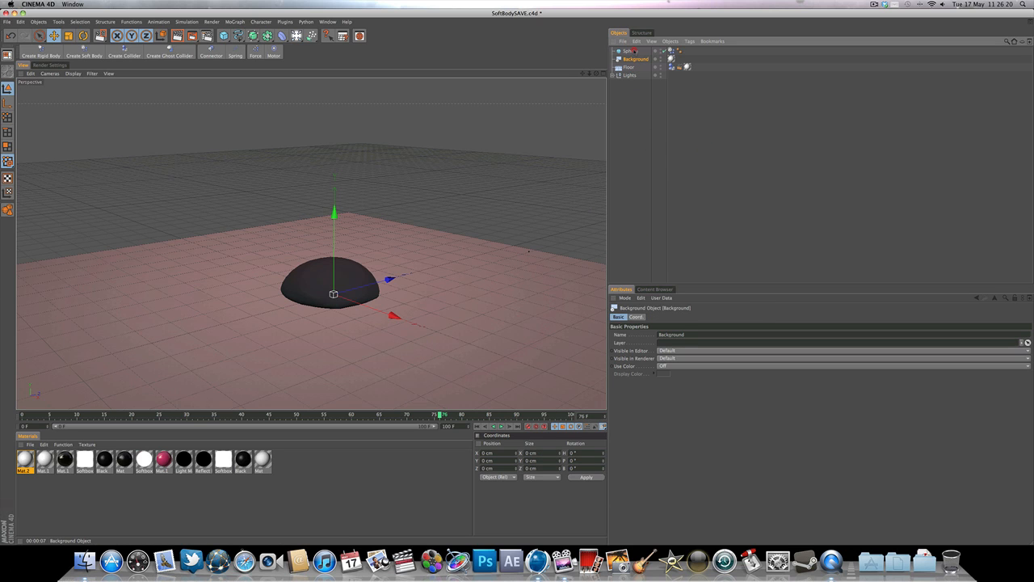
left_click(627, 50)
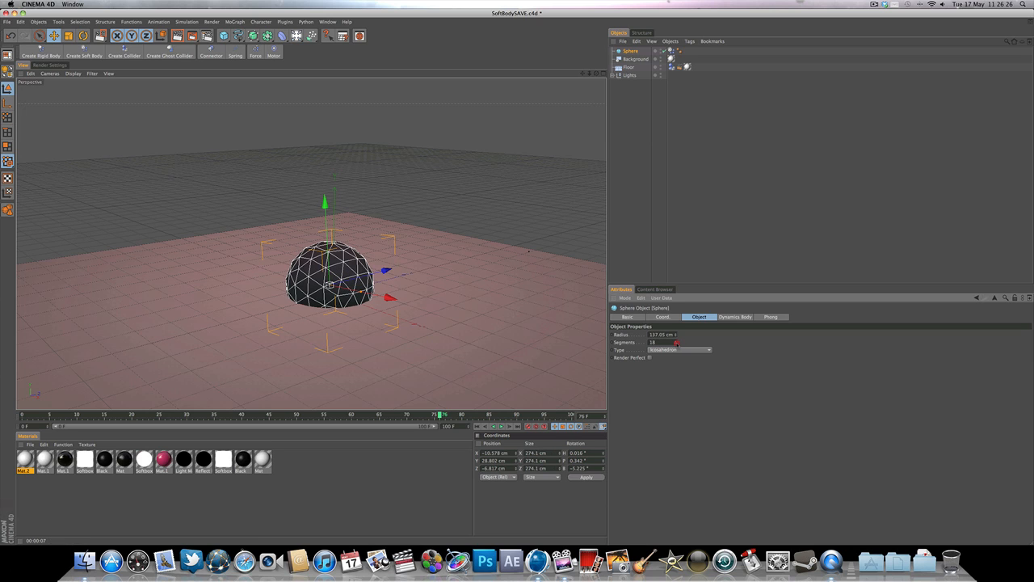
key("Cmd+Z")
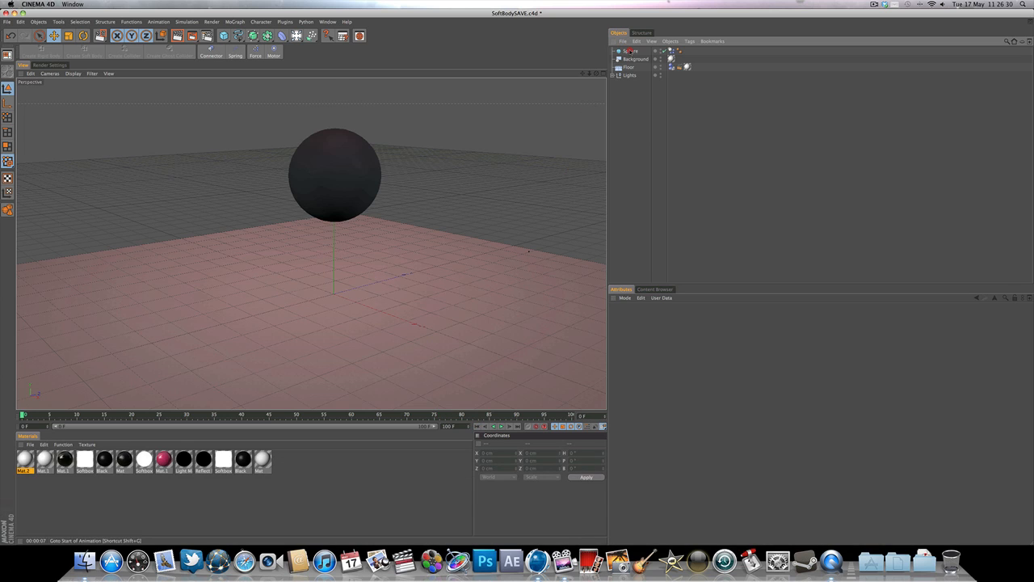
- Paste a duplicate sphere as a second, smaller soft body and select it in the Object Manager
key("cmd+v")
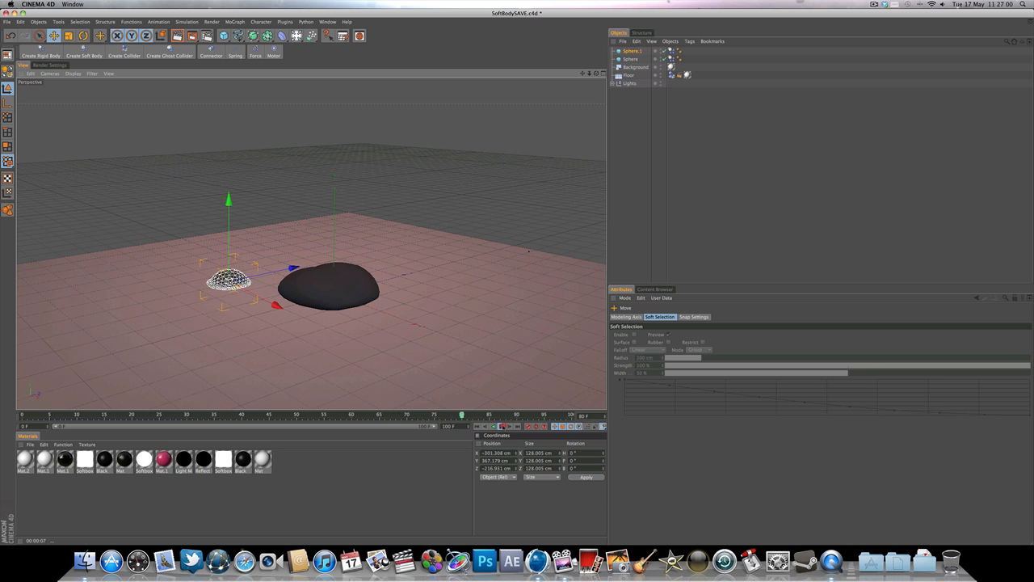
left_click(632, 50)
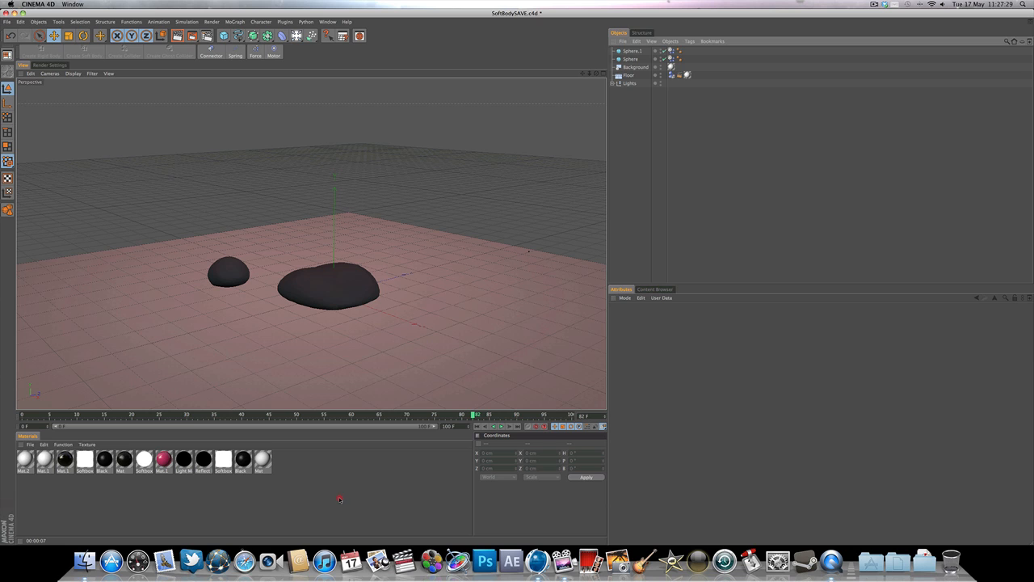
mouse_move(304, 497)
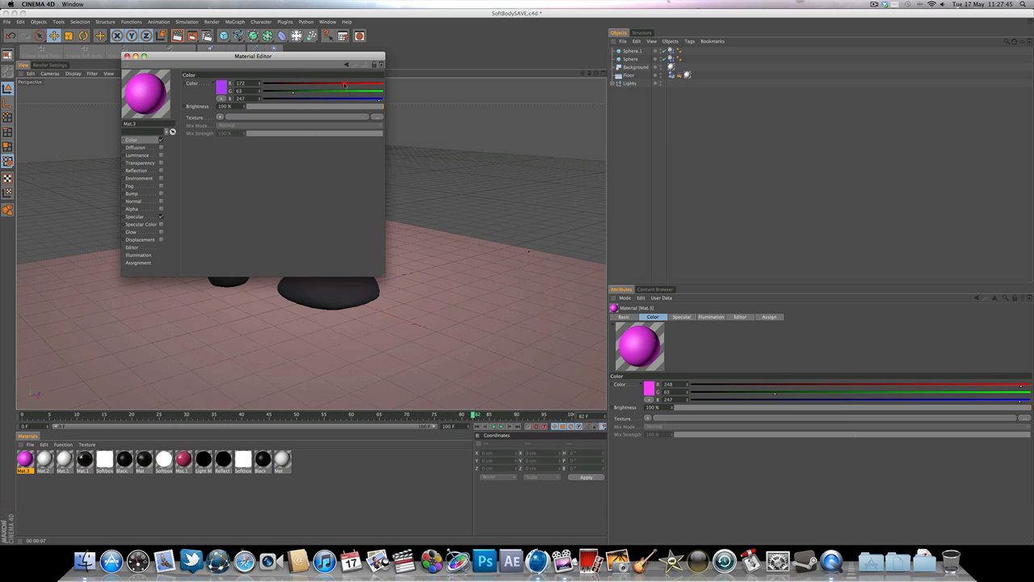
- Enable Reflection on the purple material, load a Fresnel falloff as its texture and lower Mix Strength
left_click(136, 172)
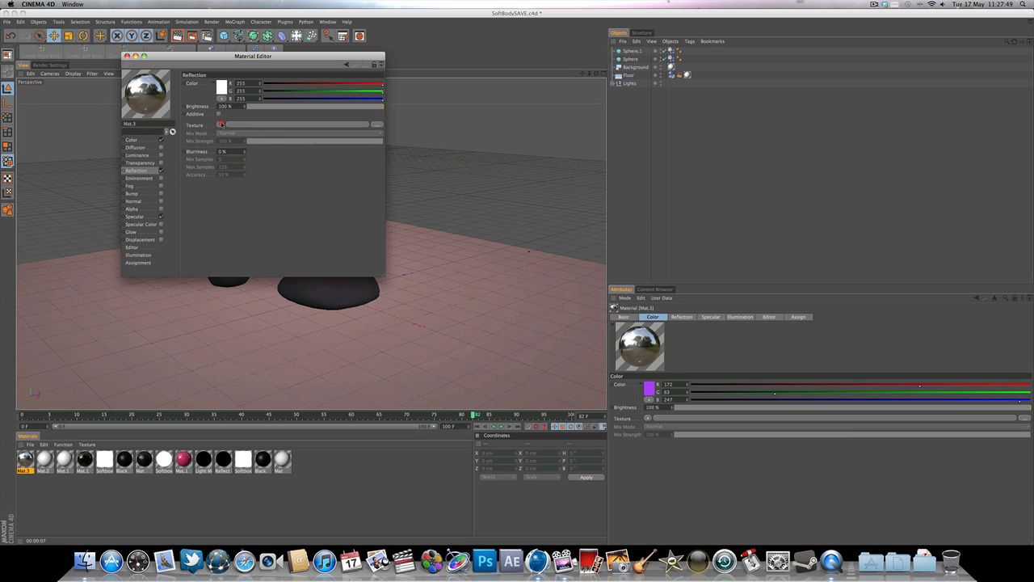
left_click(219, 124)
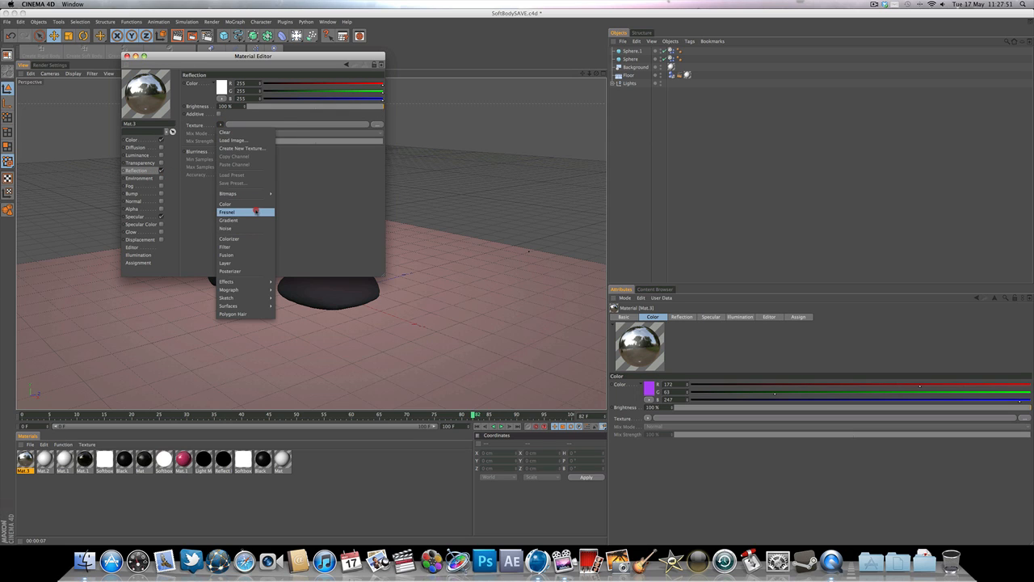
left_click(229, 210)
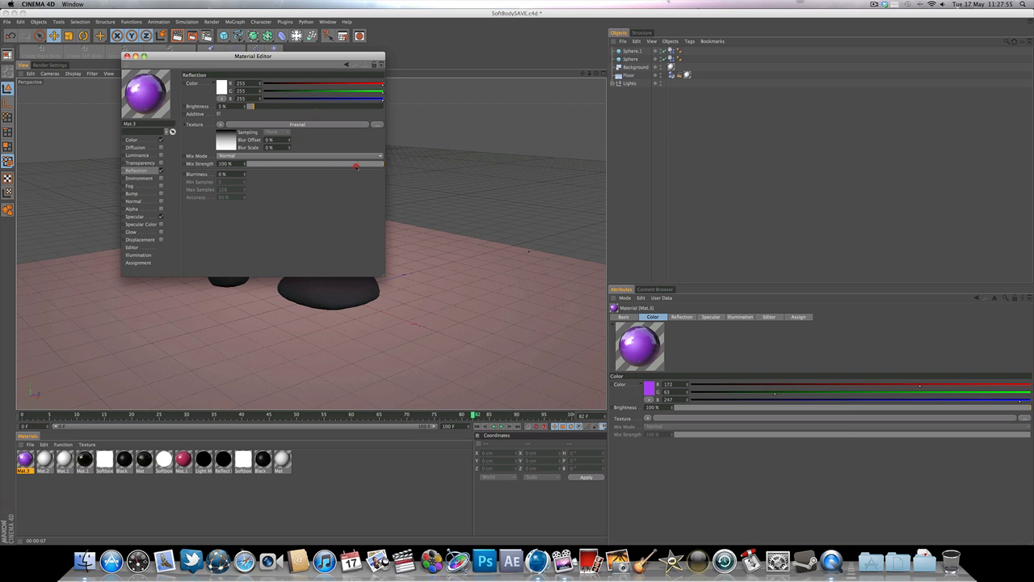
left_click_drag(356, 165, 340, 164)
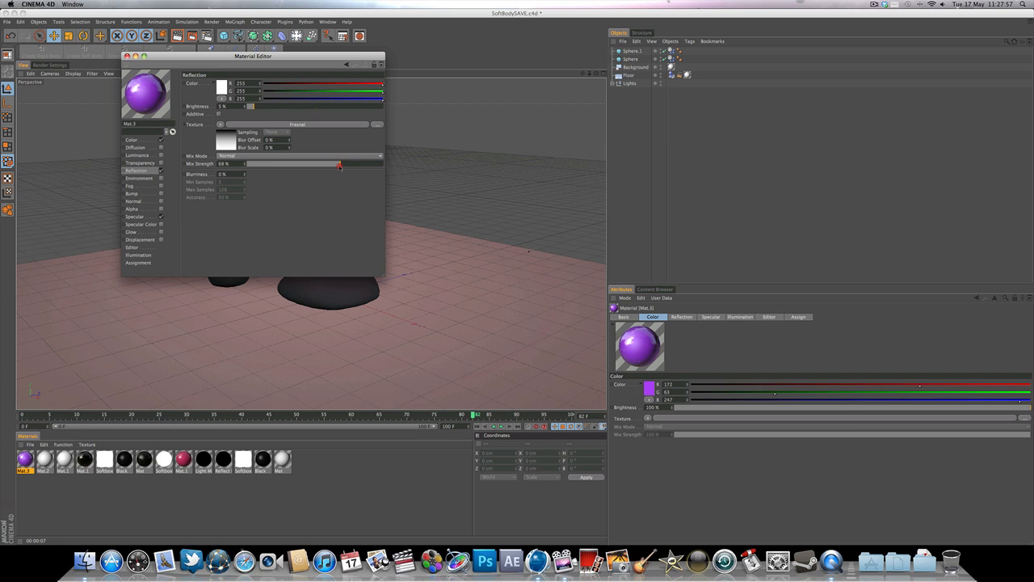
left_click_drag(339, 163, 326, 163)
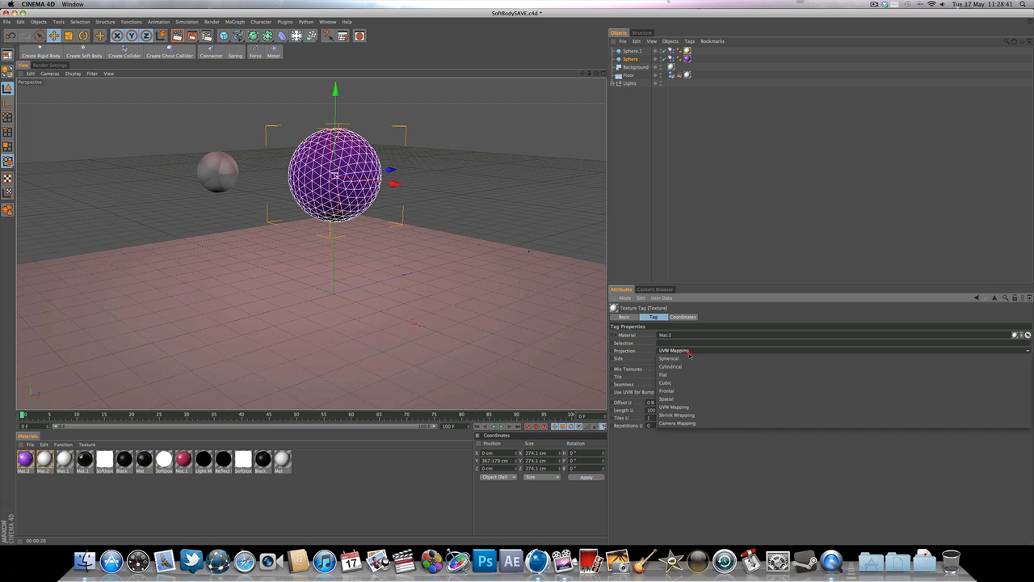
- Set the texture tag projection for the purple material on the large sphere
left_click(665, 375)
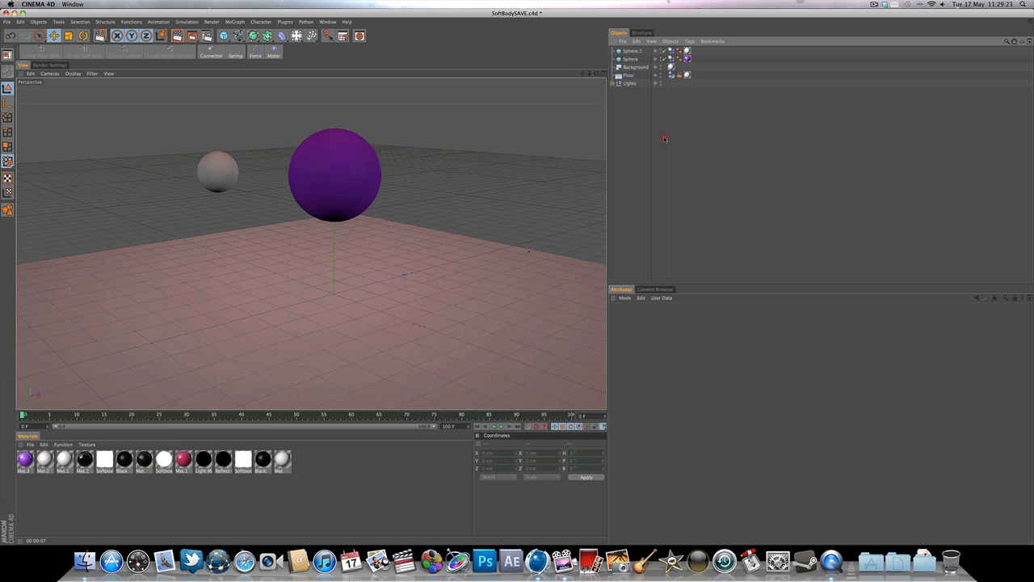
mouse_move(628, 113)
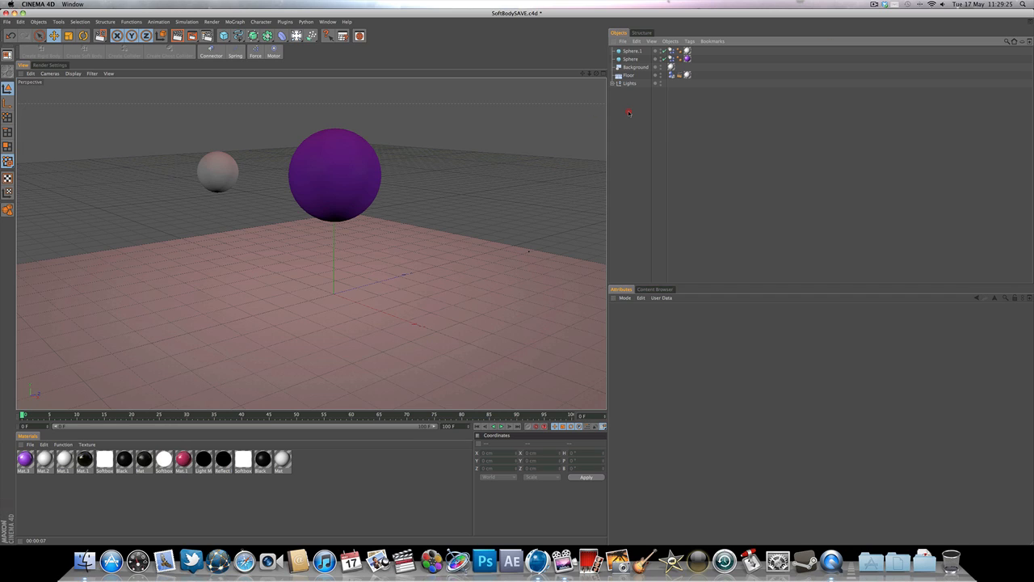
mouse_move(708, 113)
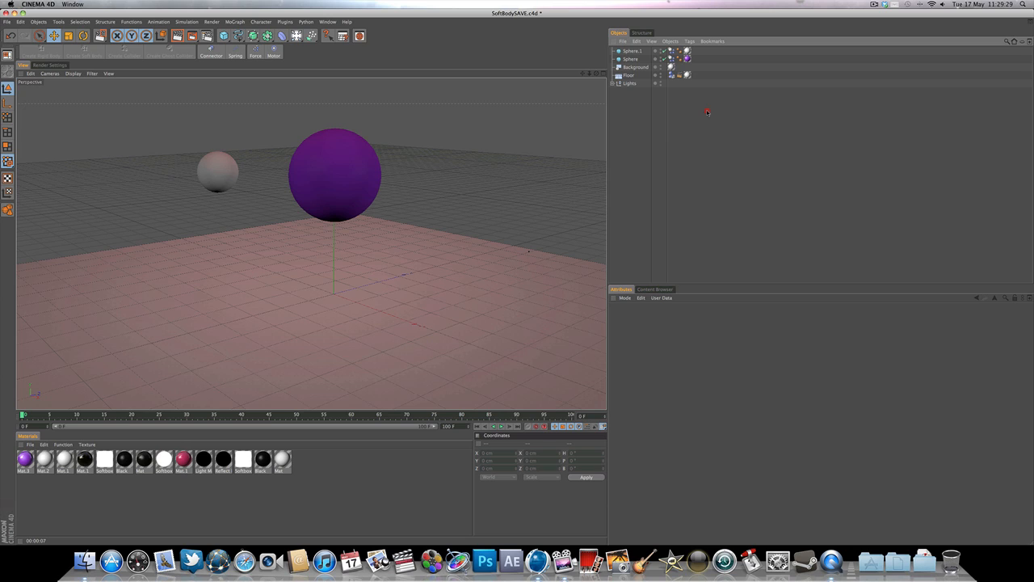